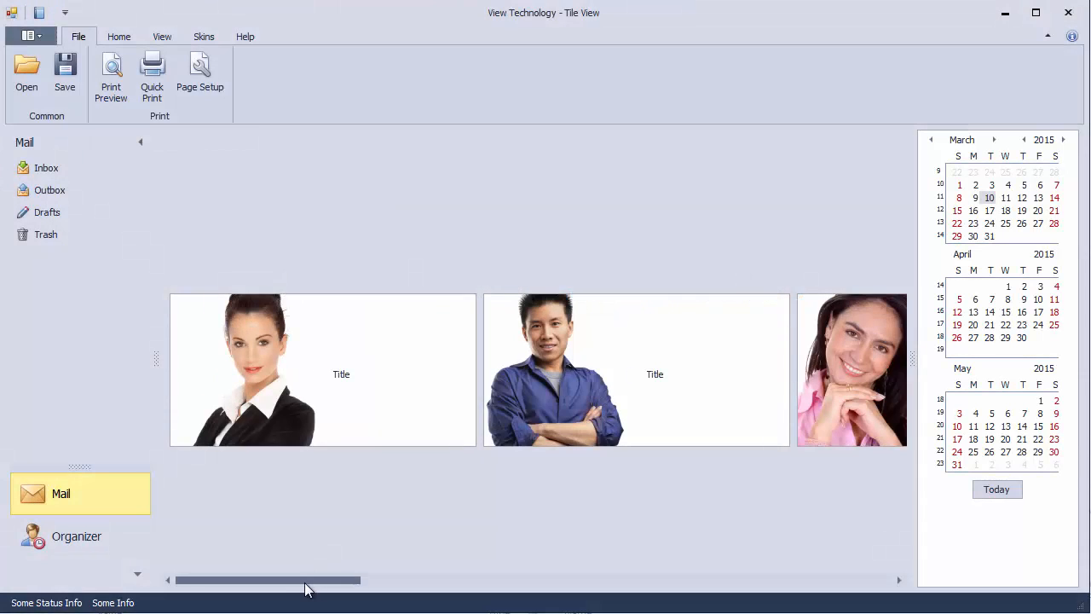
Step: Edit Fuller's and Peacock's last-name cells, then sort employees by Last Name ascending
drag(269, 579, 541, 580)
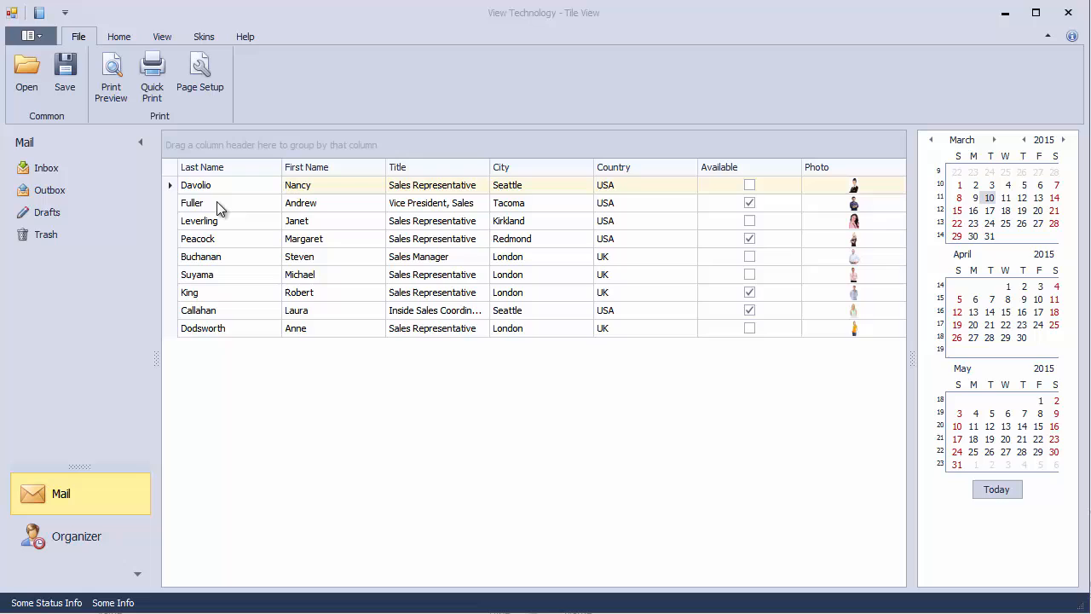
double_click(192, 203)
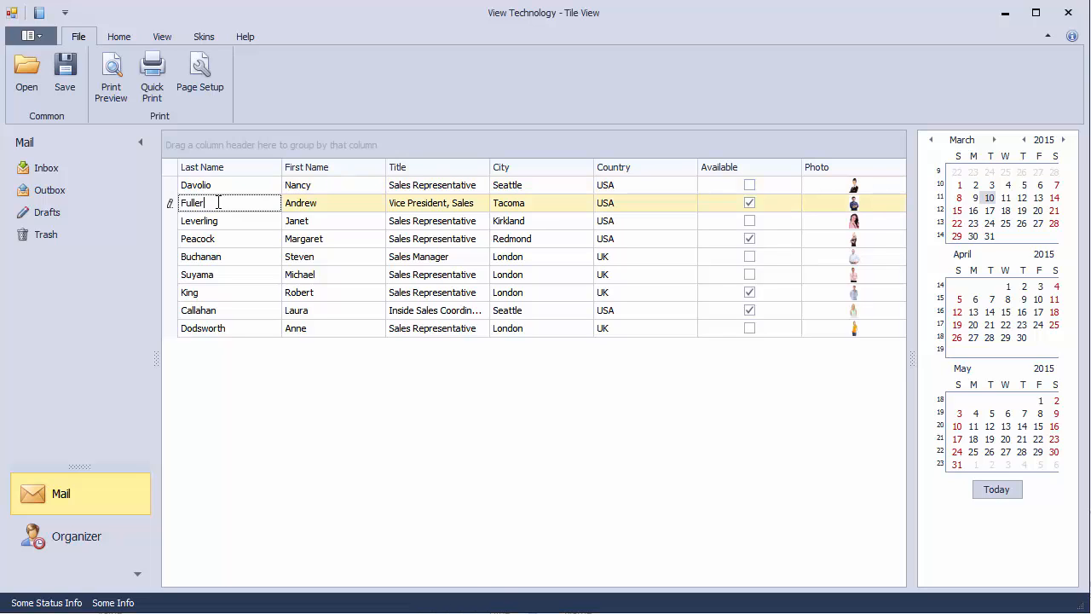
mouse_move(214, 243)
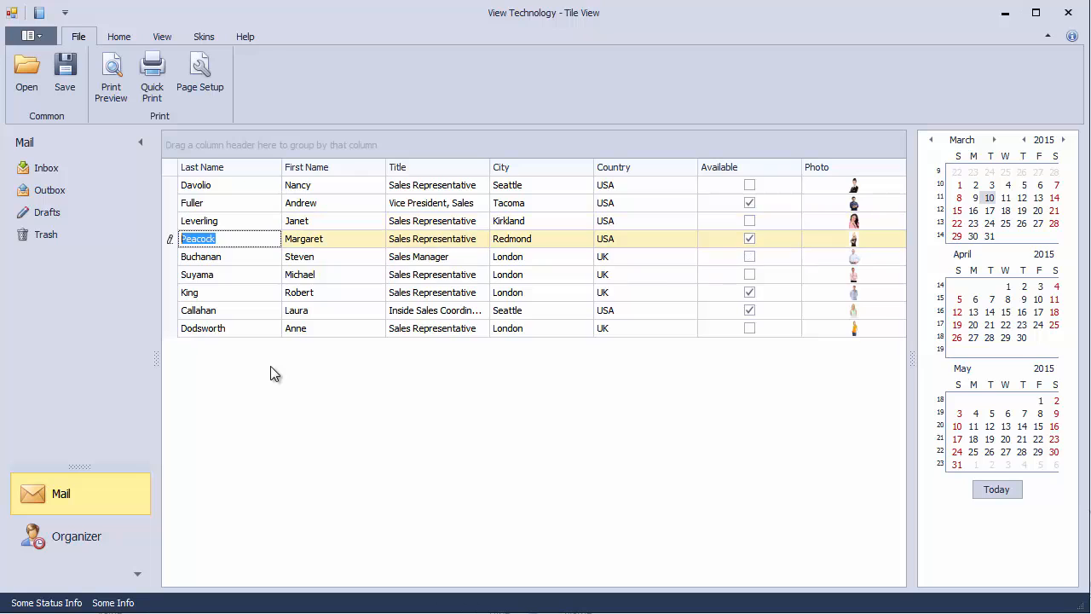
click(202, 167)
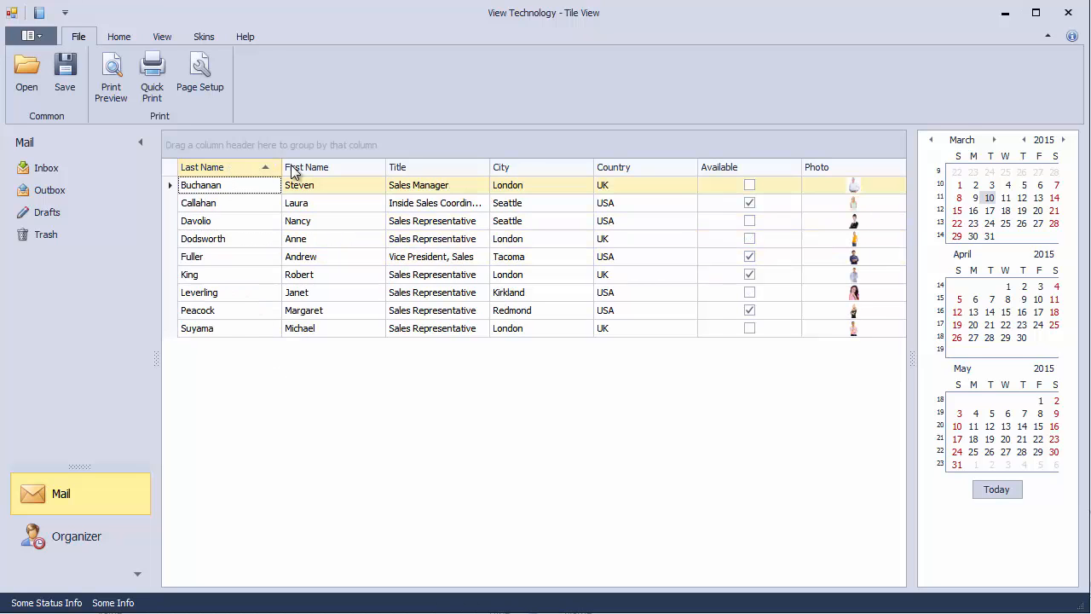
click(306, 166)
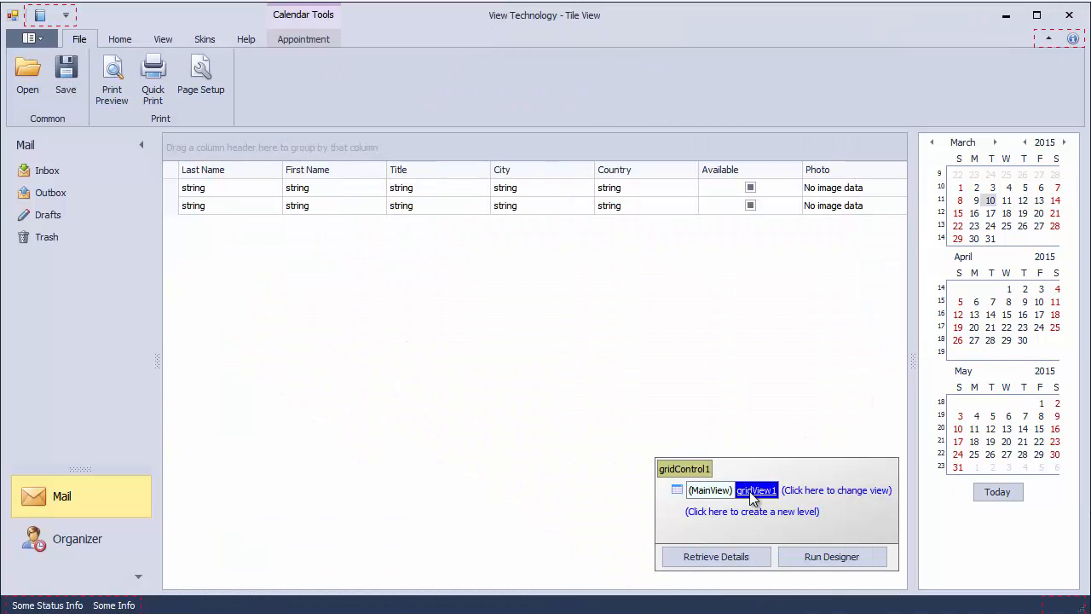
Step: Convert gridView1 to a TileView from the grid's level designer
click(836, 489)
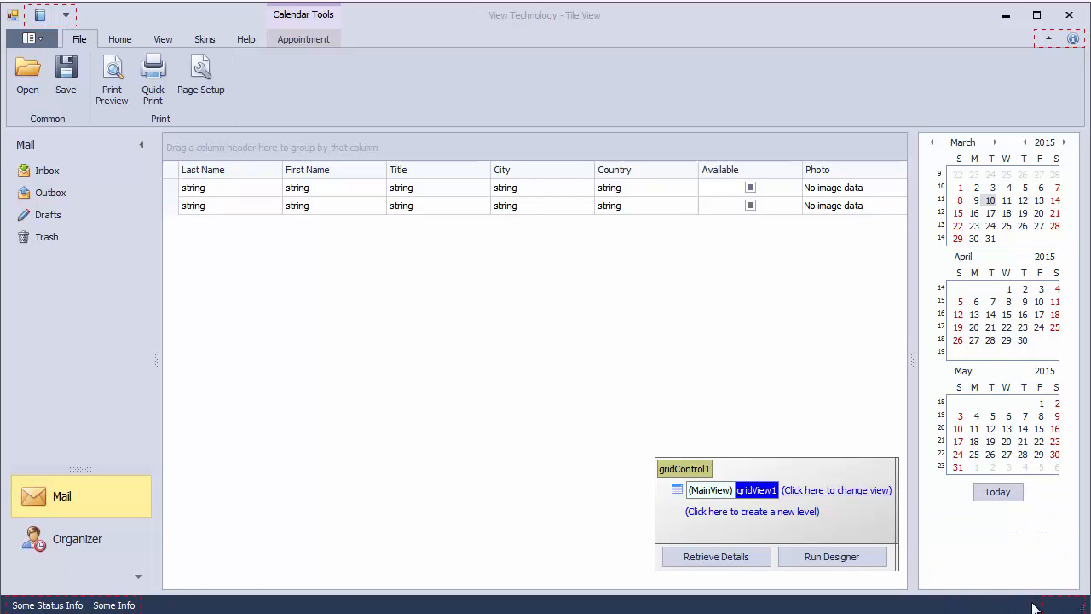
click(836, 489)
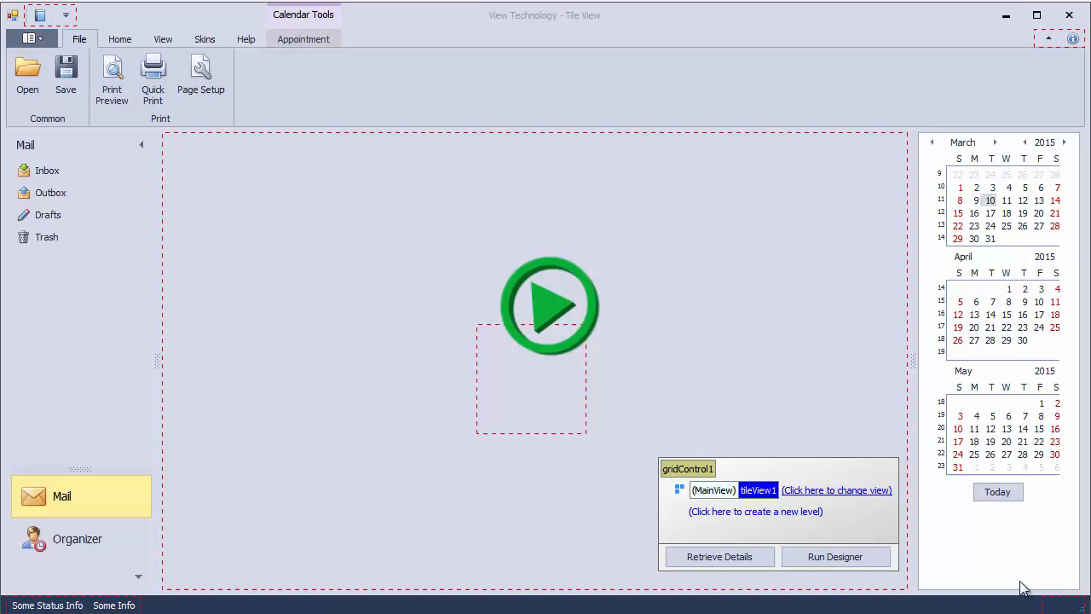
Step: Run the demo and scroll back and forth across the row of blank tiles
click(550, 304)
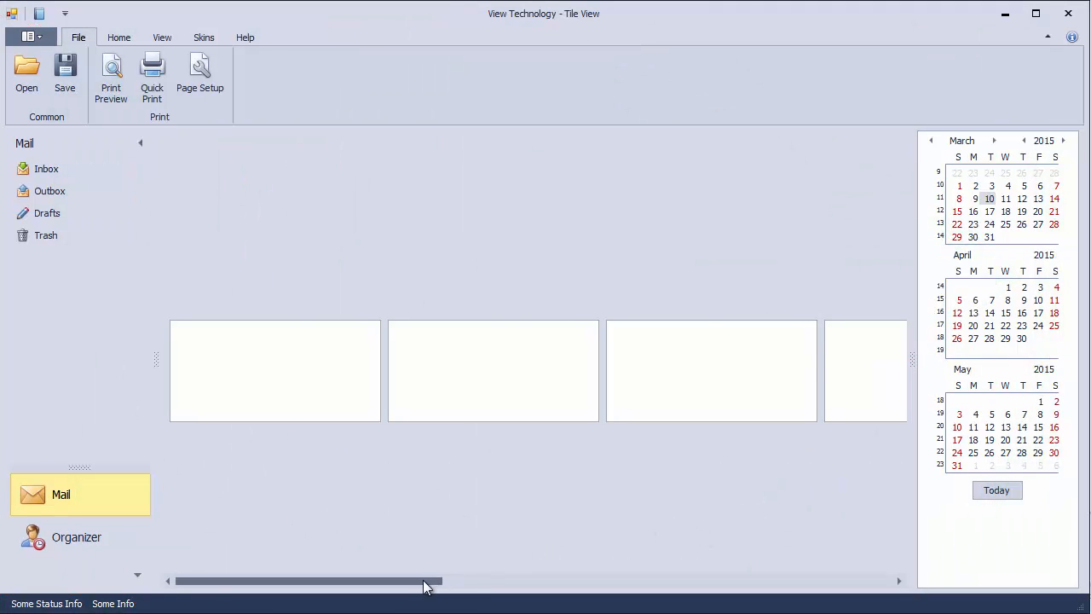
drag(306, 581, 759, 581)
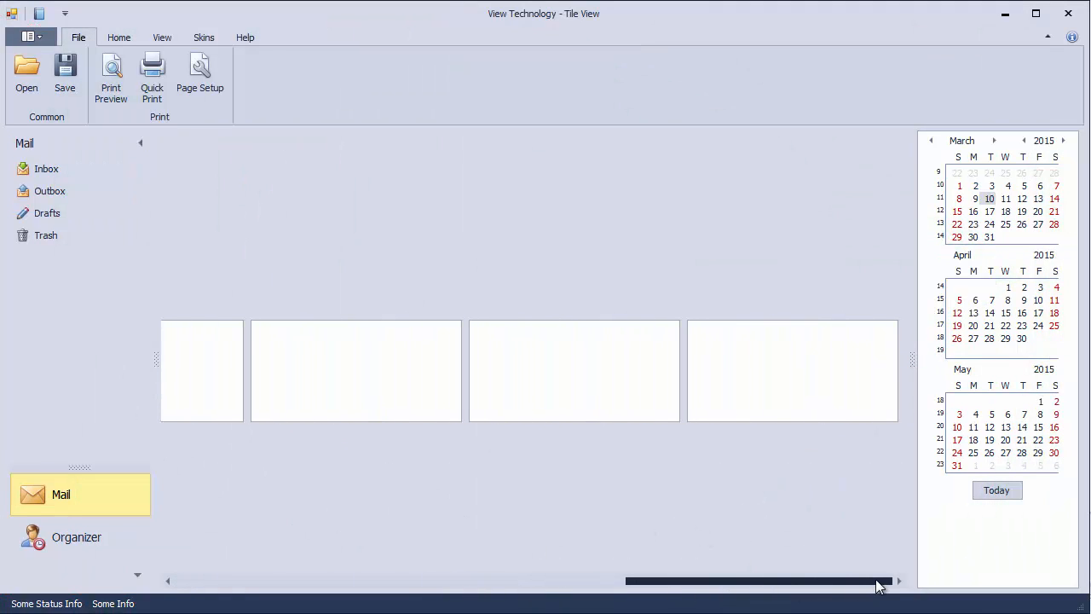
drag(757, 580, 307, 580)
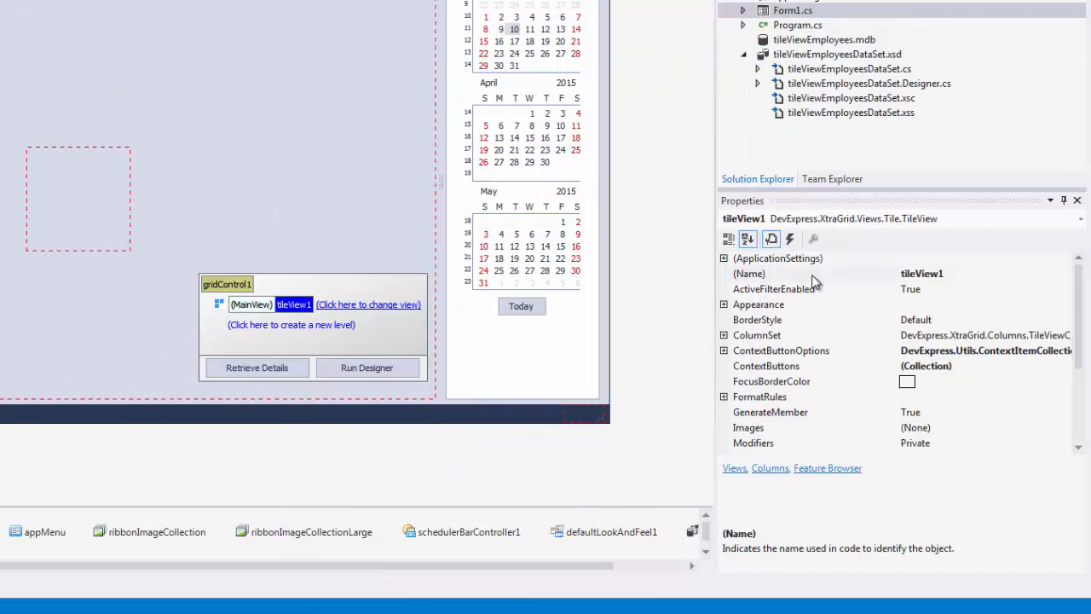
Step: Set the tile view's OptionsTiles ItemSize to 360, 180
scroll(down, 3)
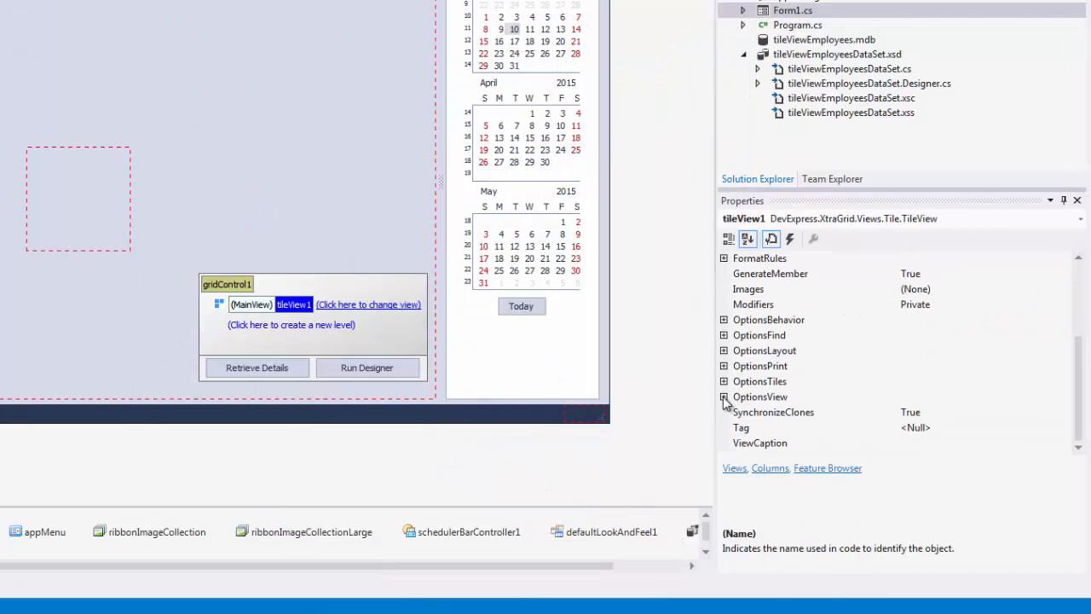
click(723, 381)
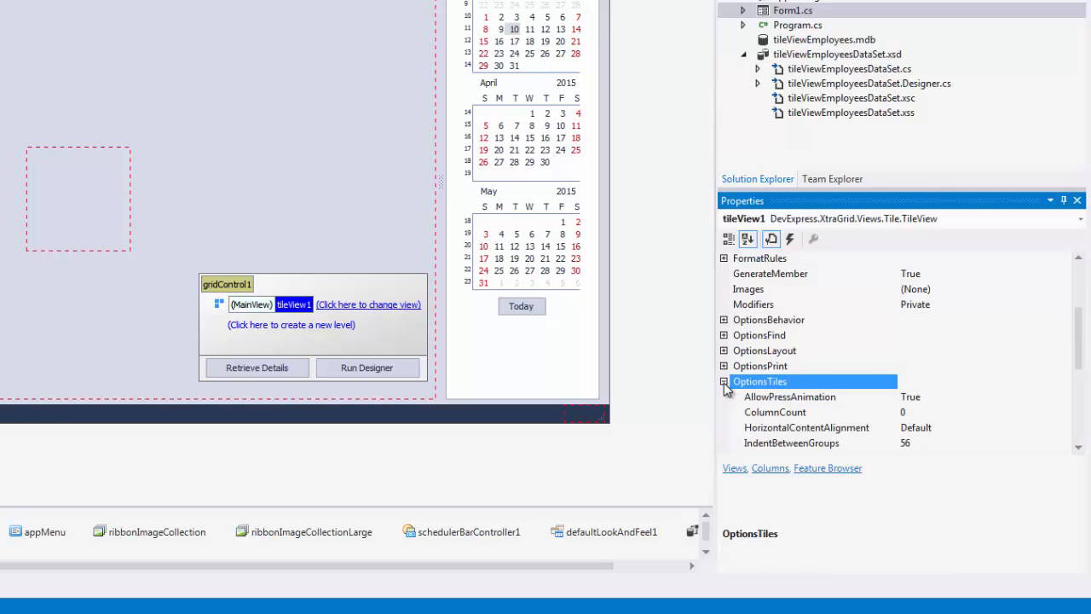
click(724, 382)
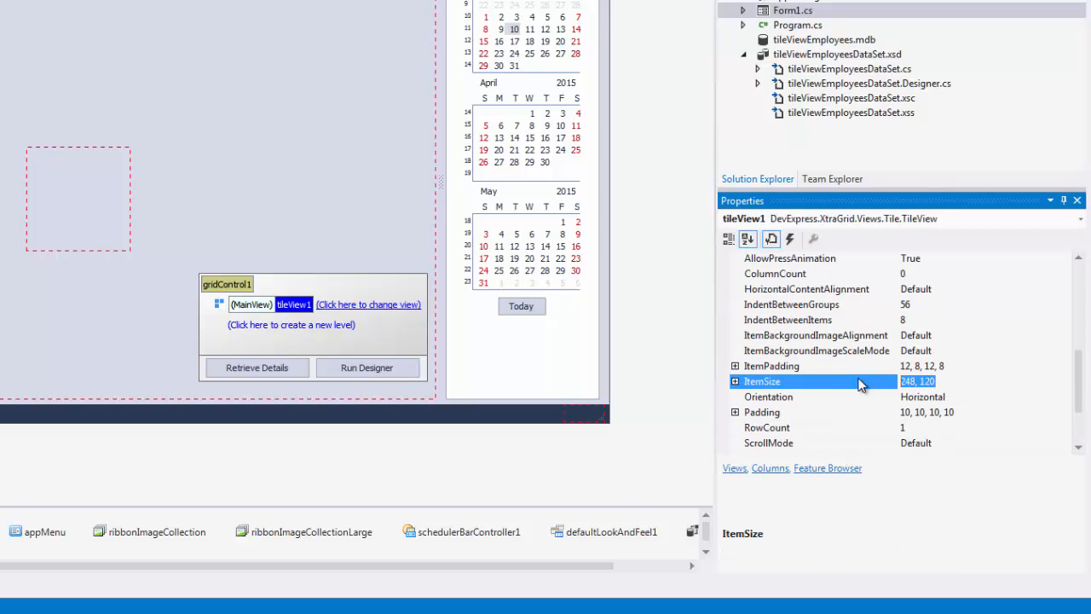
text(360, 180)
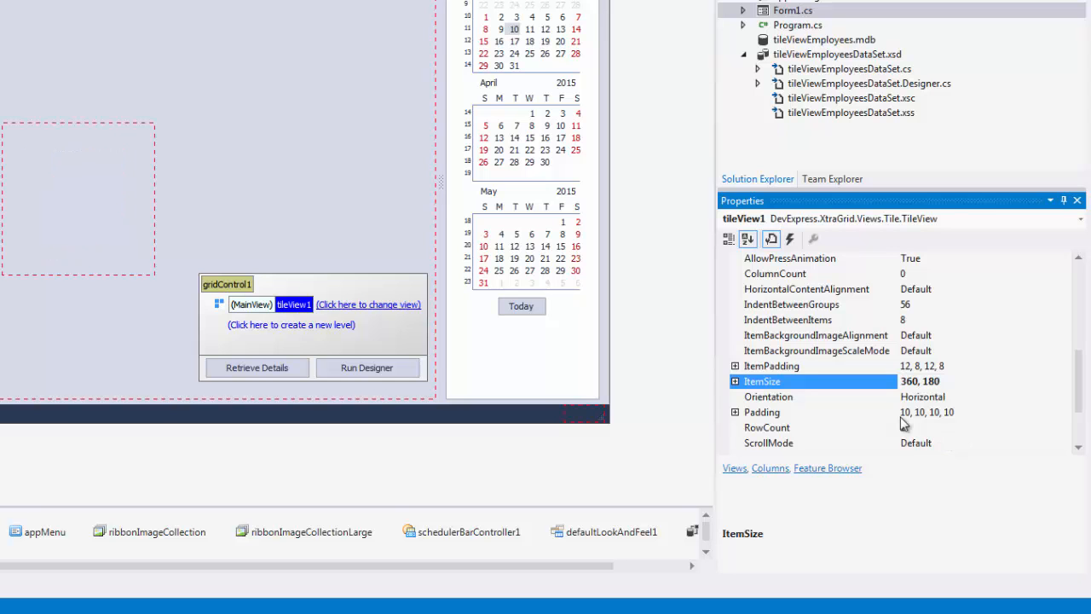
click(367, 368)
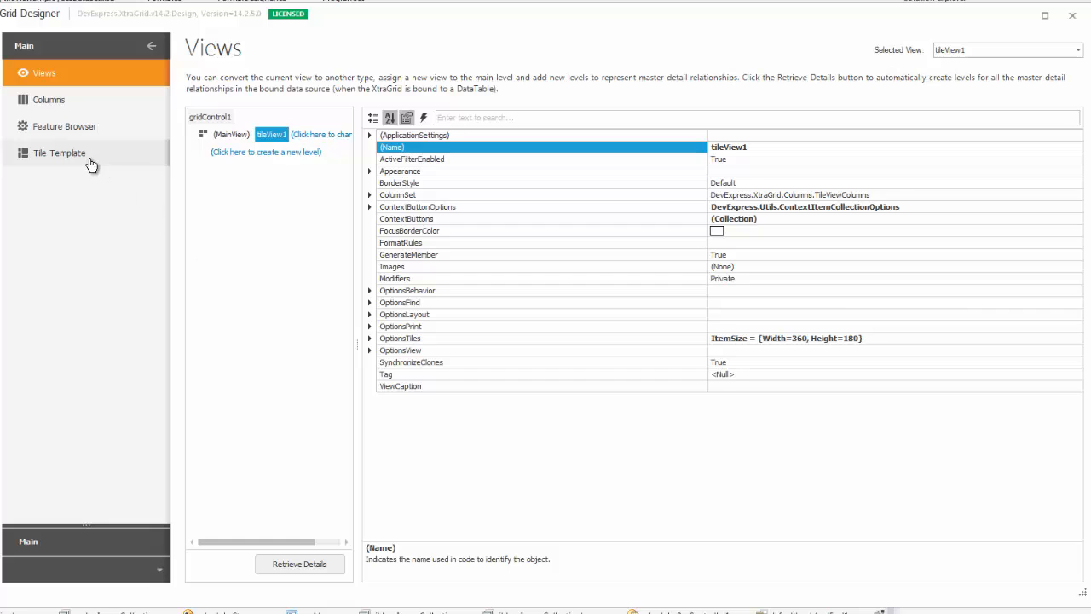
Step: On the Tile Template page, add the Photo column as tile element colPhoto
click(60, 152)
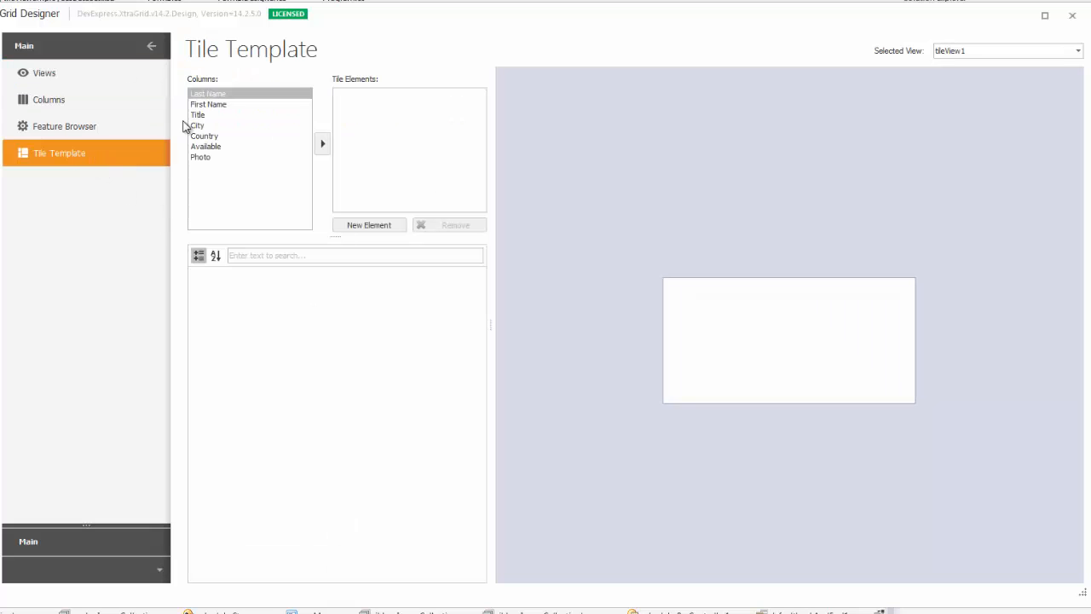
click(197, 126)
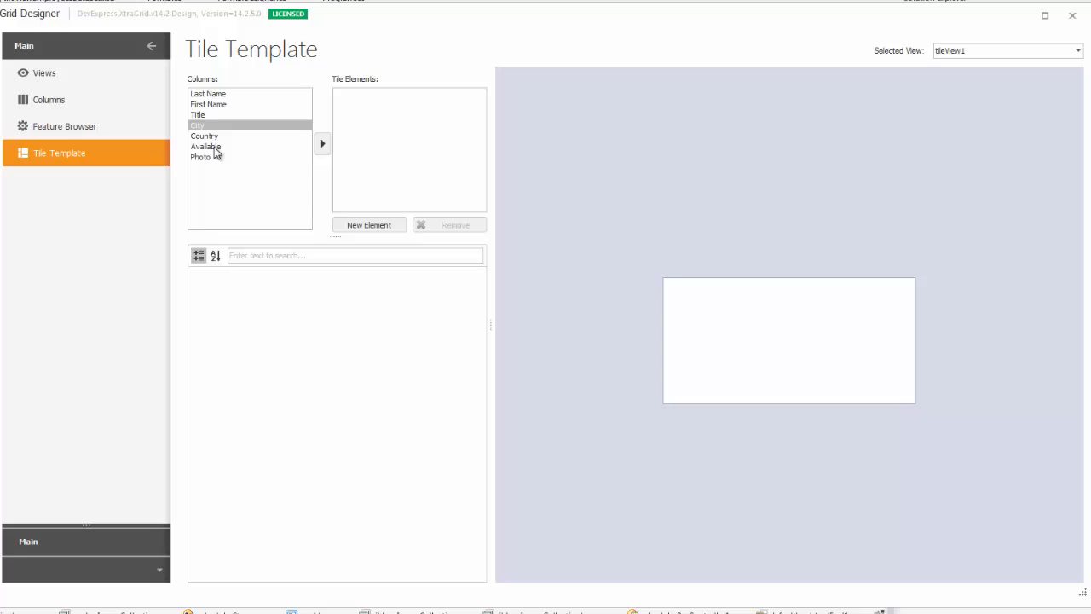
click(205, 145)
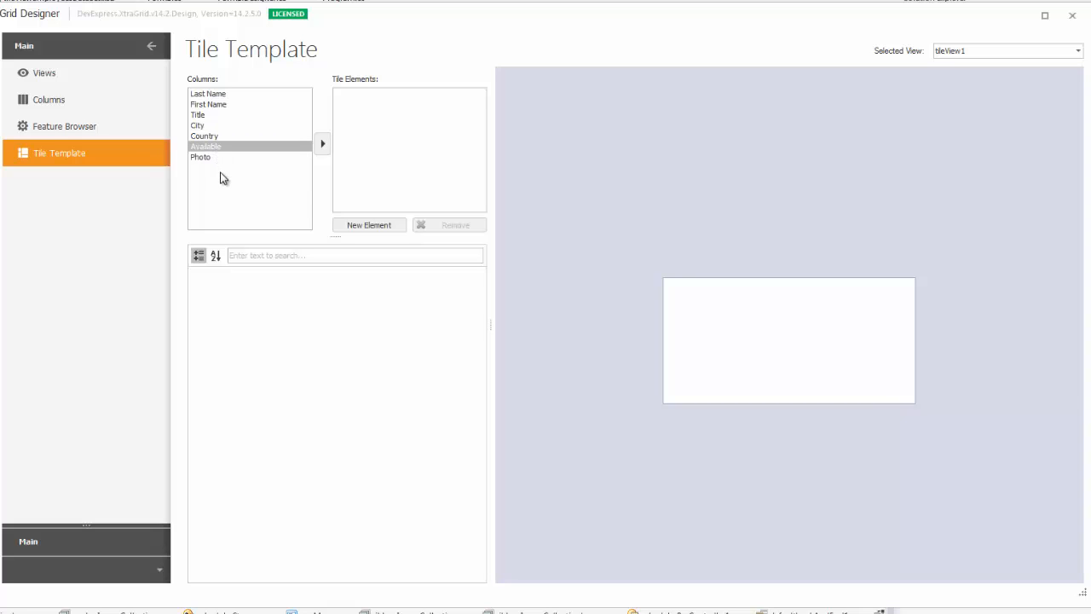
click(322, 143)
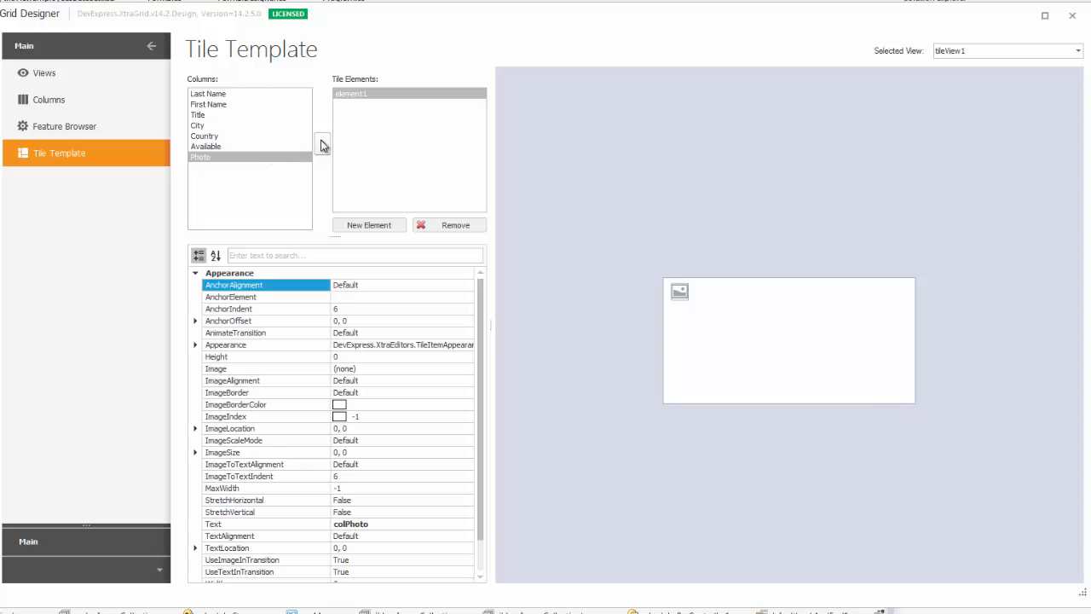
mouse_move(331, 130)
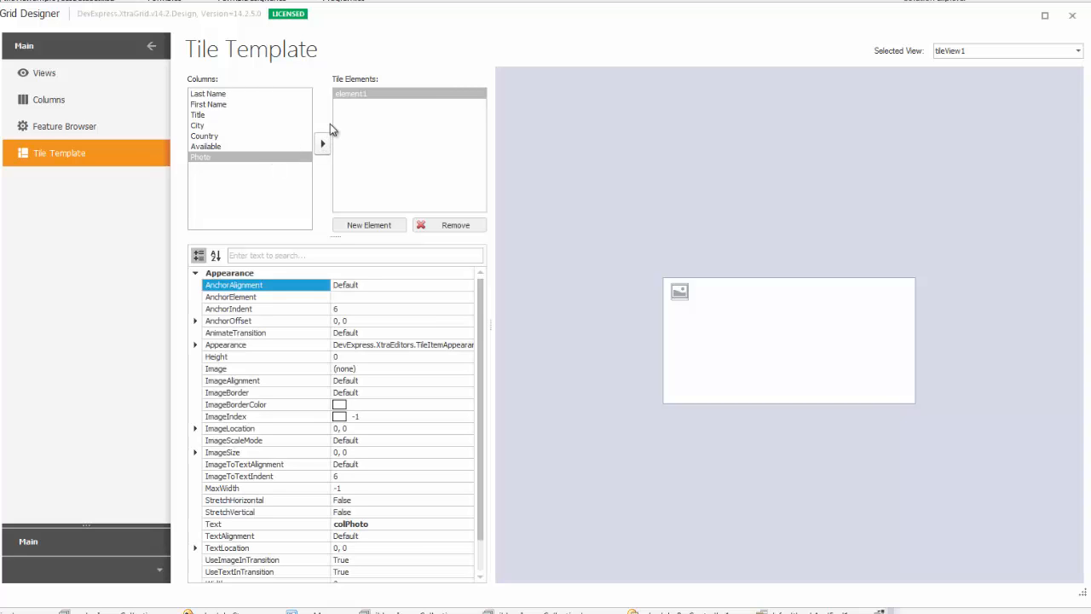
click(322, 143)
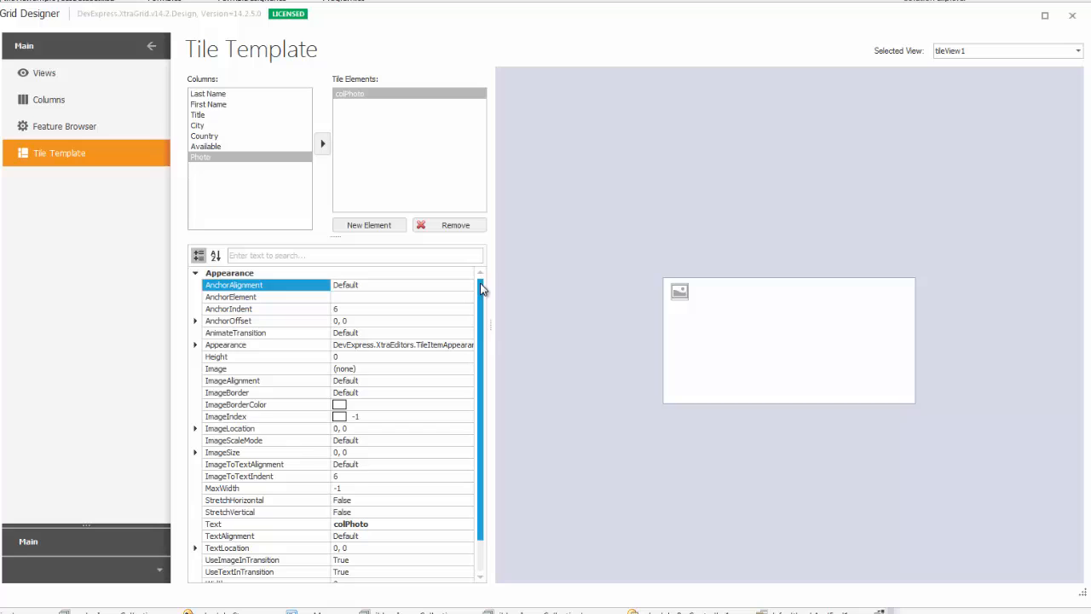
Step: Set colPhoto's ImageAlignment to Manual and ImageSize to 180, 250
scroll(down, 3)
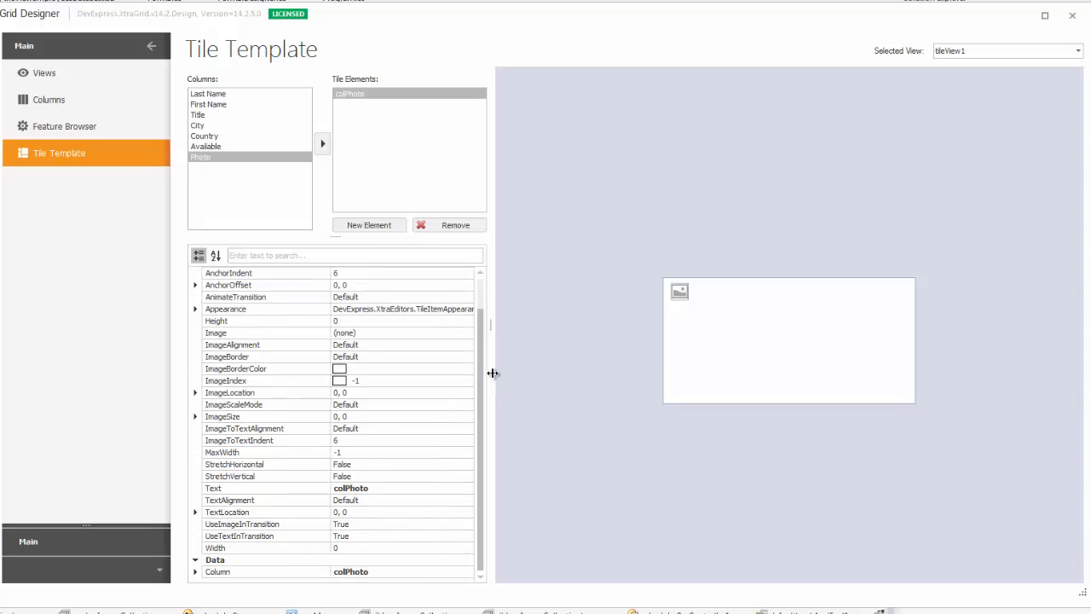
mouse_move(428, 348)
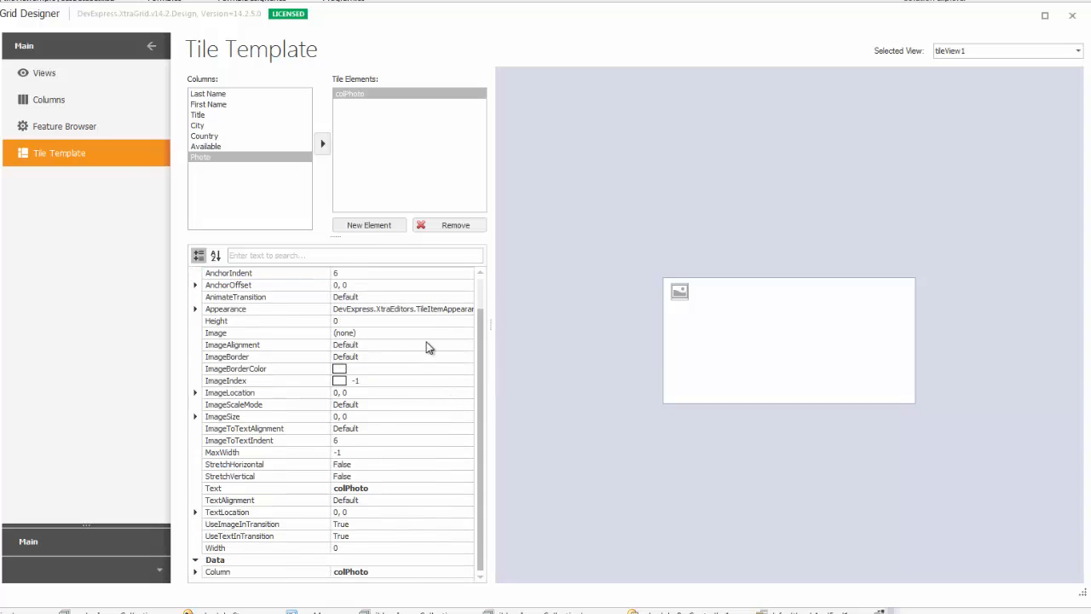
click(467, 345)
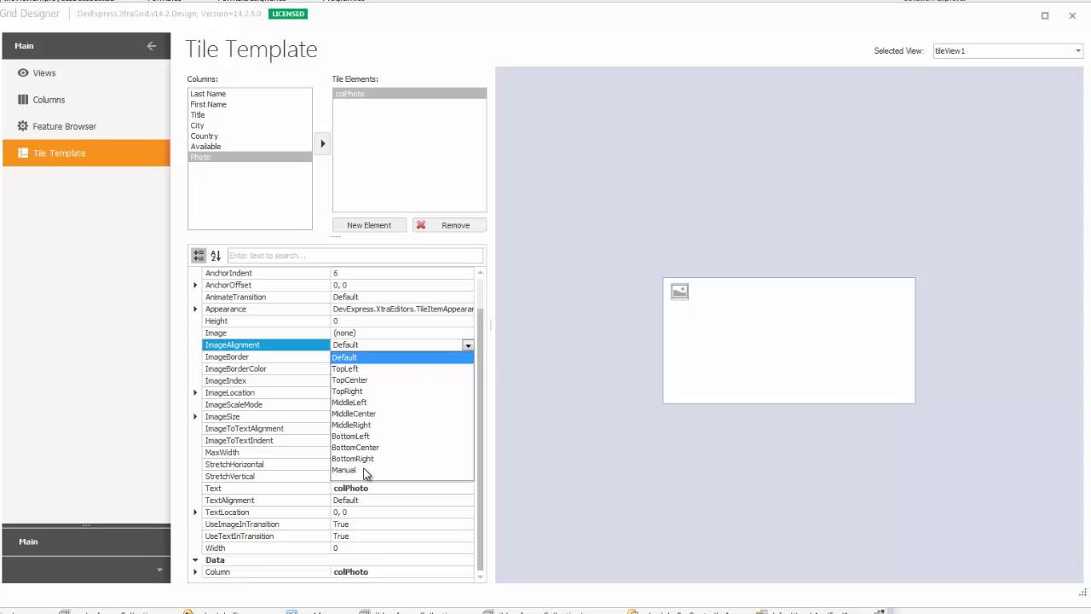
click(344, 470)
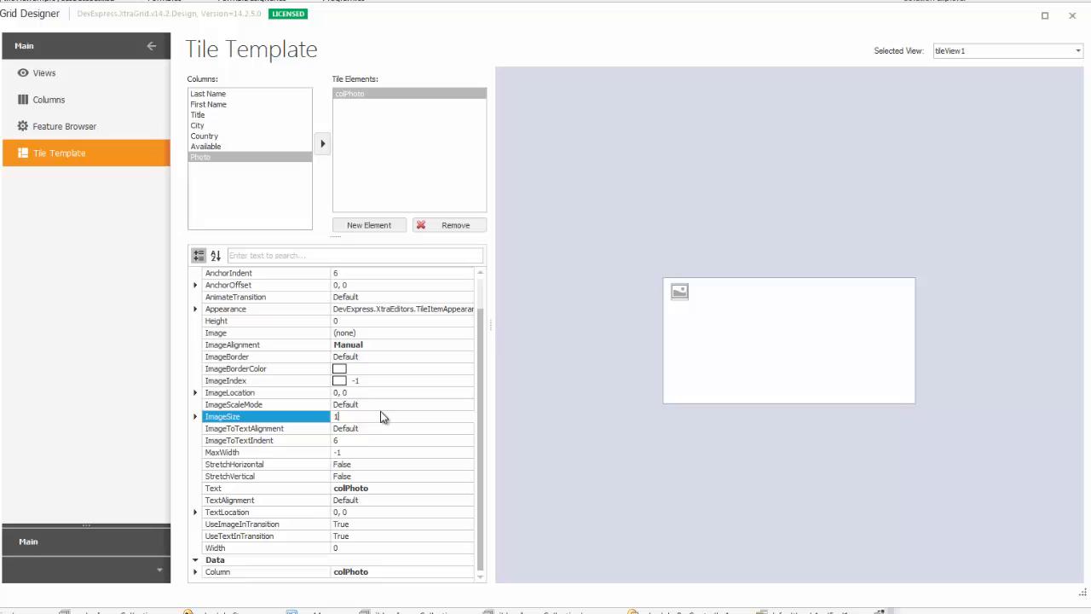
text(180, 250)
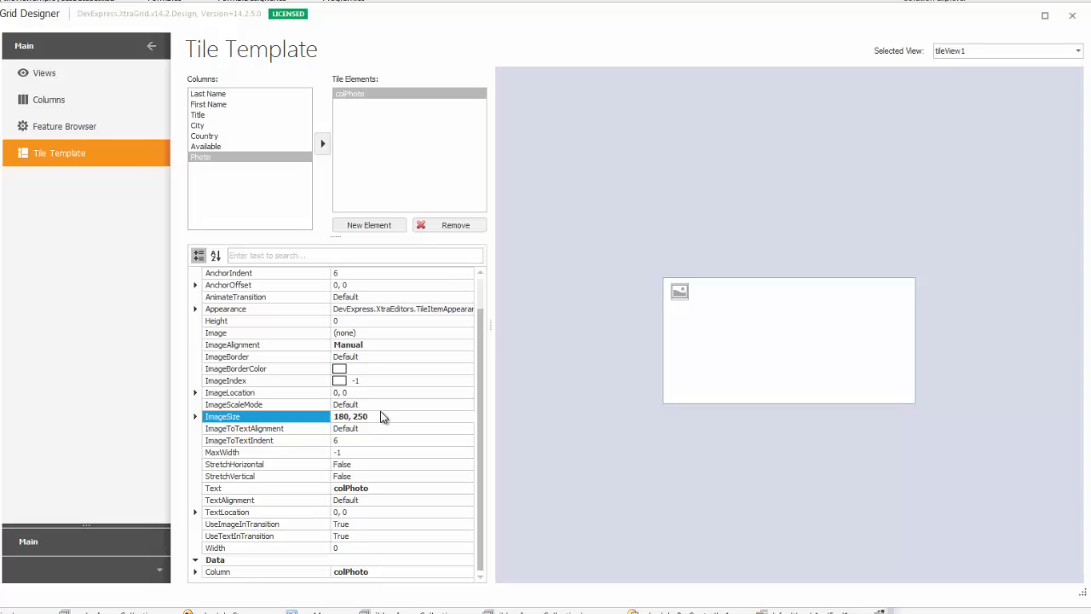
Step: Set colPhoto's ImageScaleMode to ZoomOutside and ImageLocation to -20, -30
click(265, 404)
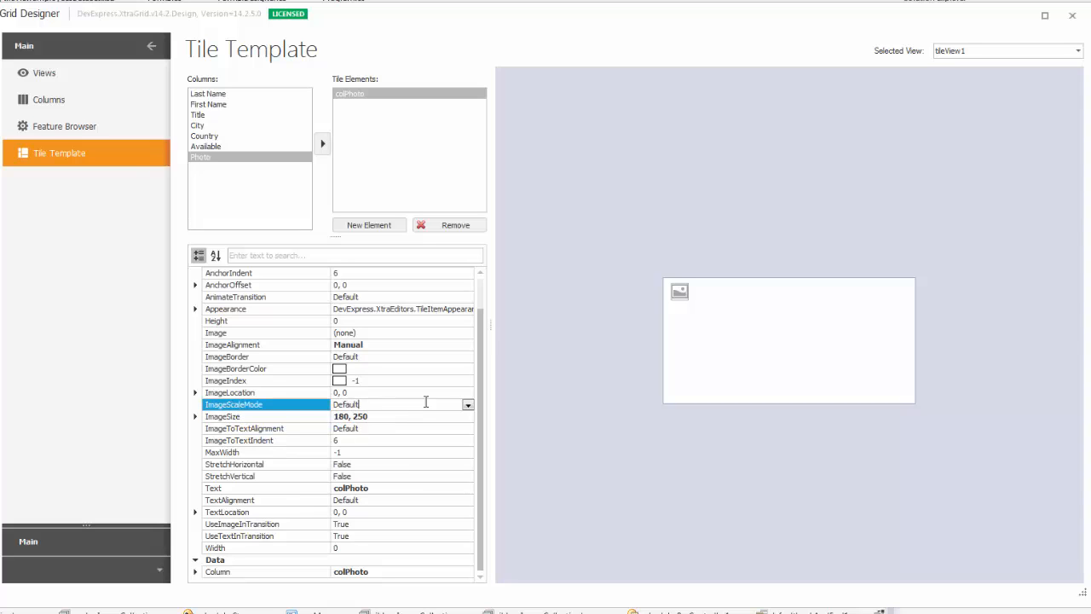
click(467, 404)
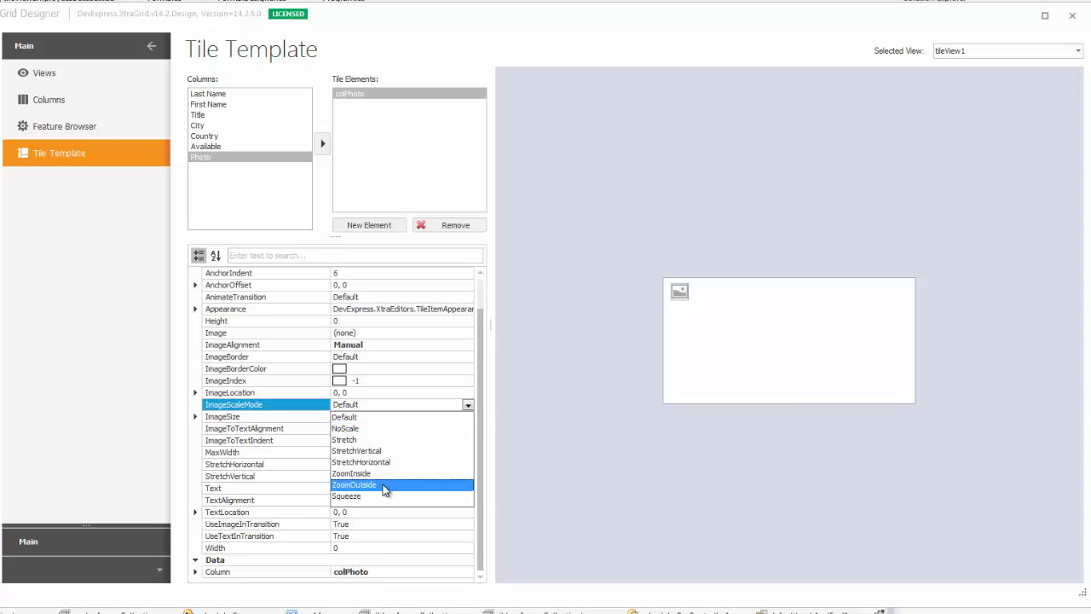
click(353, 484)
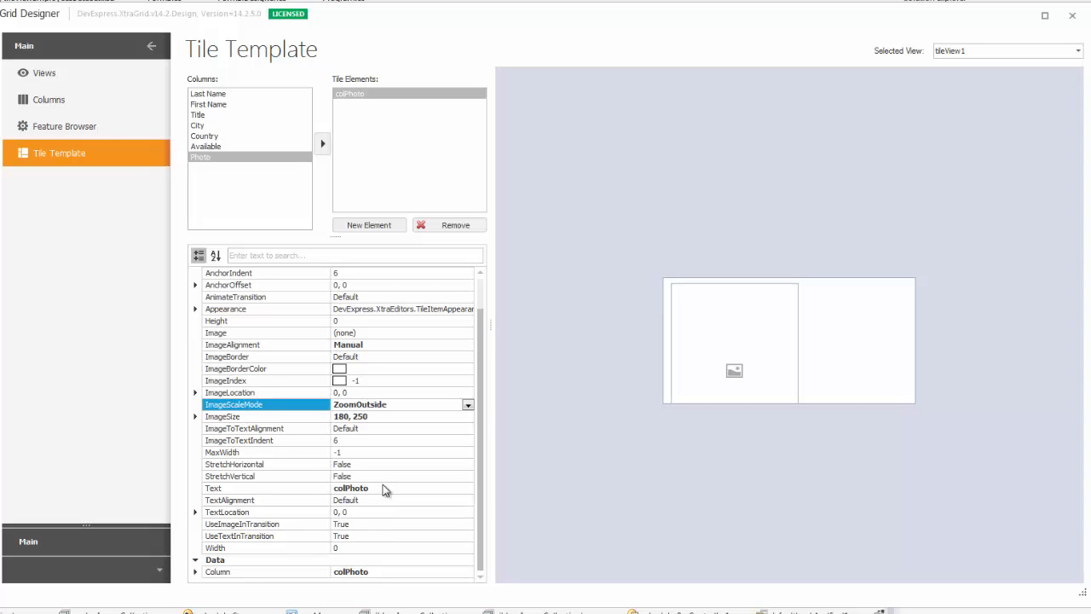
click(230, 392)
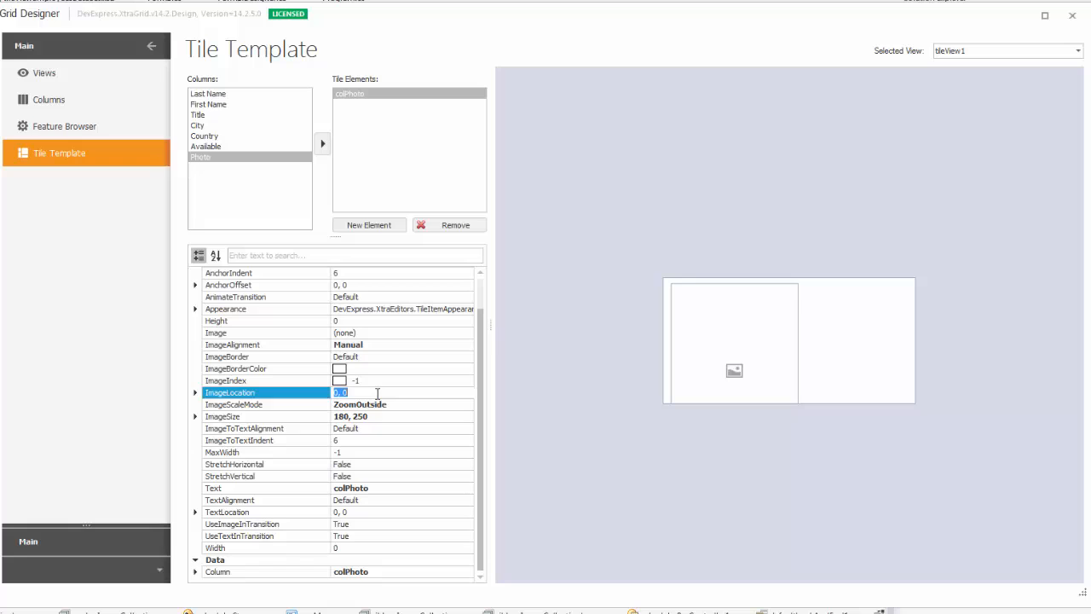
text(-20,)
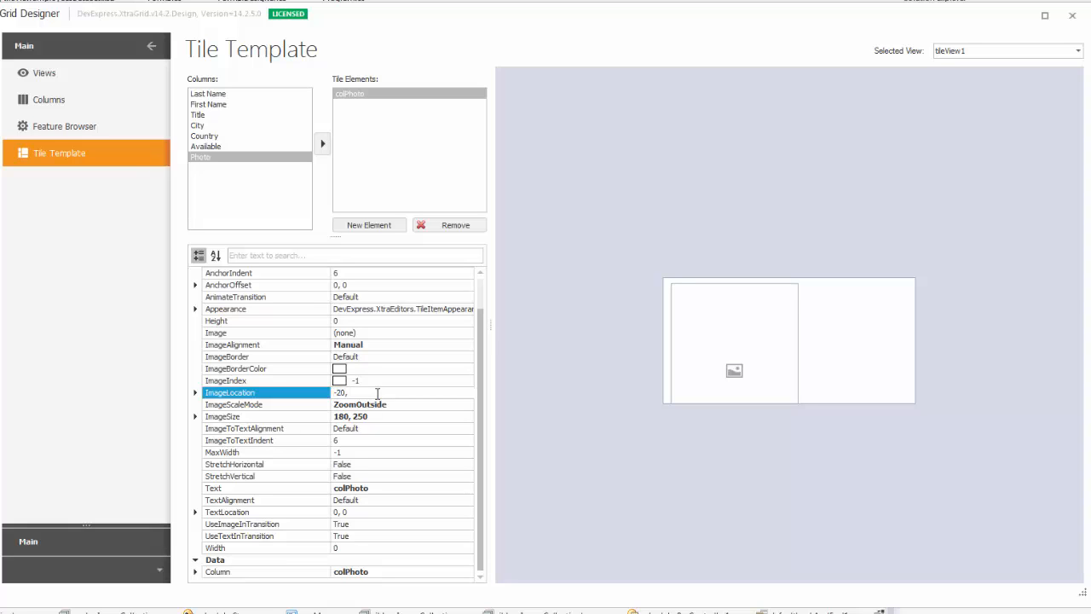
text(-30)
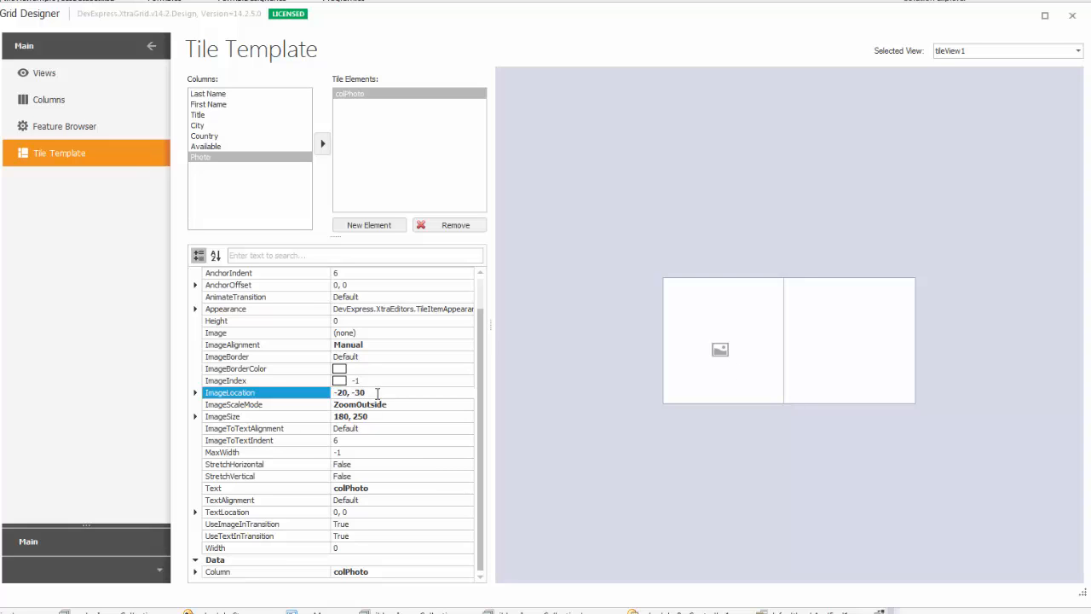
mouse_move(635, 433)
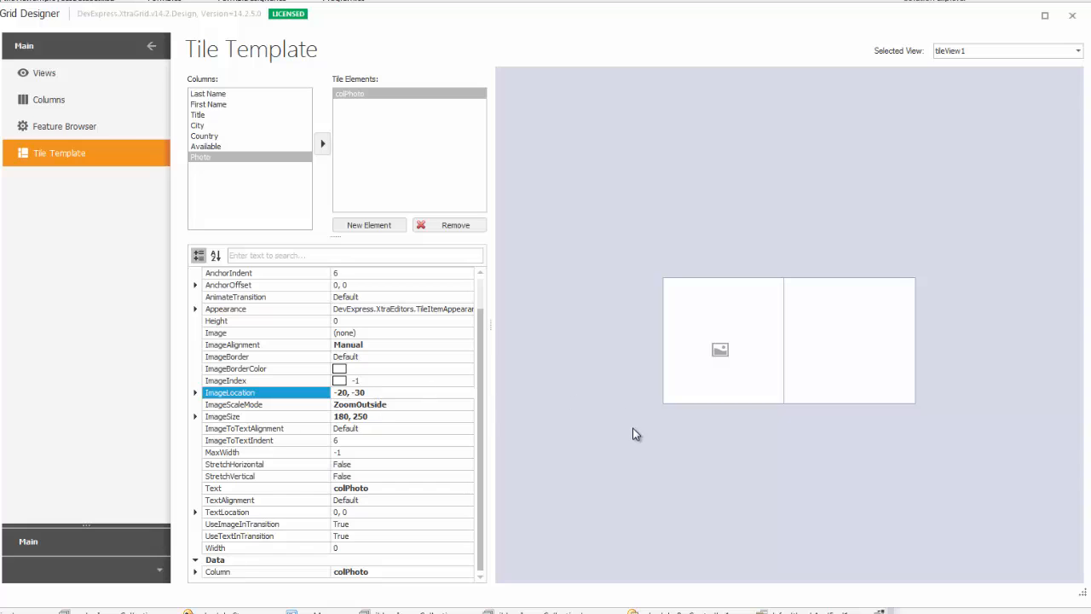
mouse_move(789, 272)
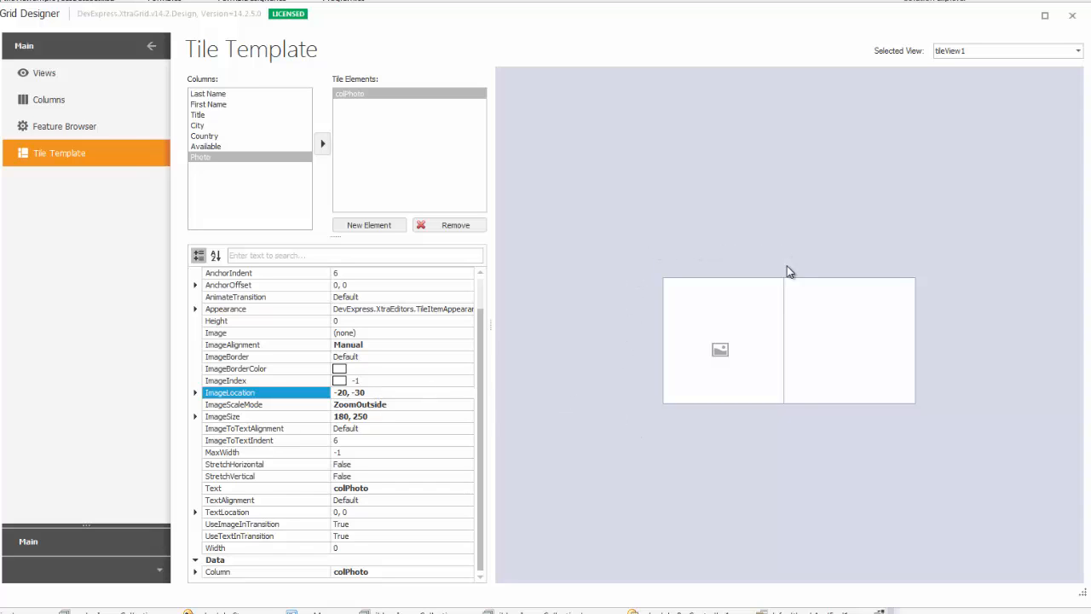
mouse_move(652, 450)
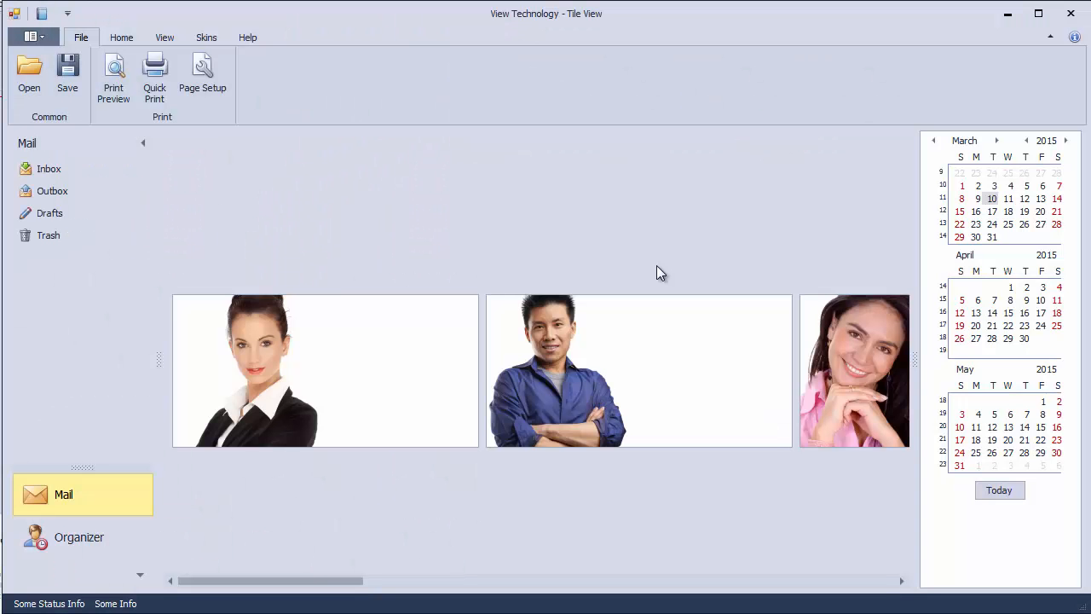
Step: Scroll the running tile view to check photos filling each tile's left half
drag(273, 580, 426, 581)
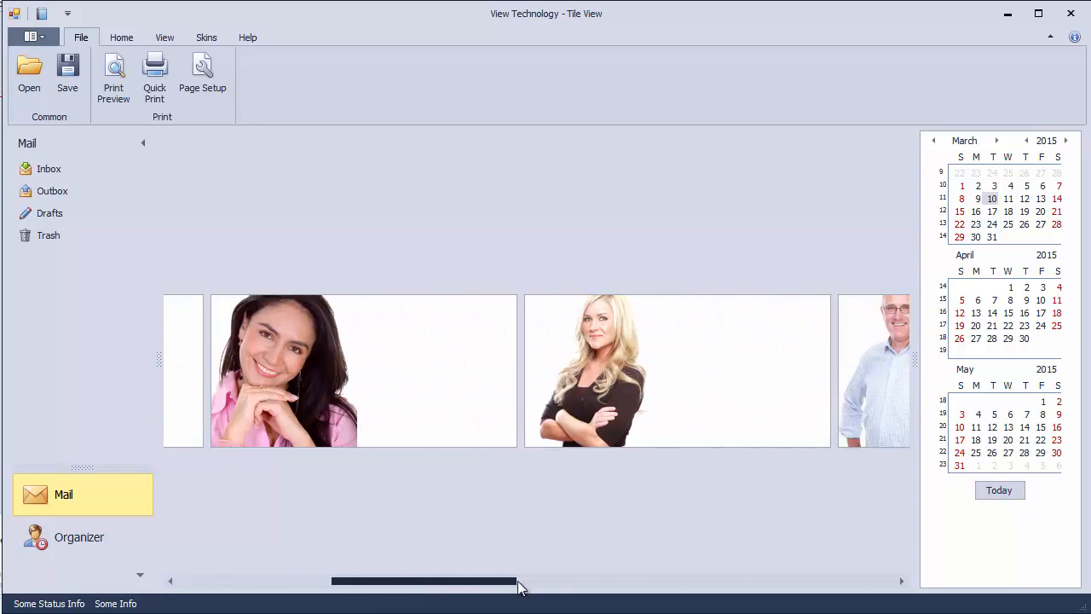
drag(423, 580, 797, 580)
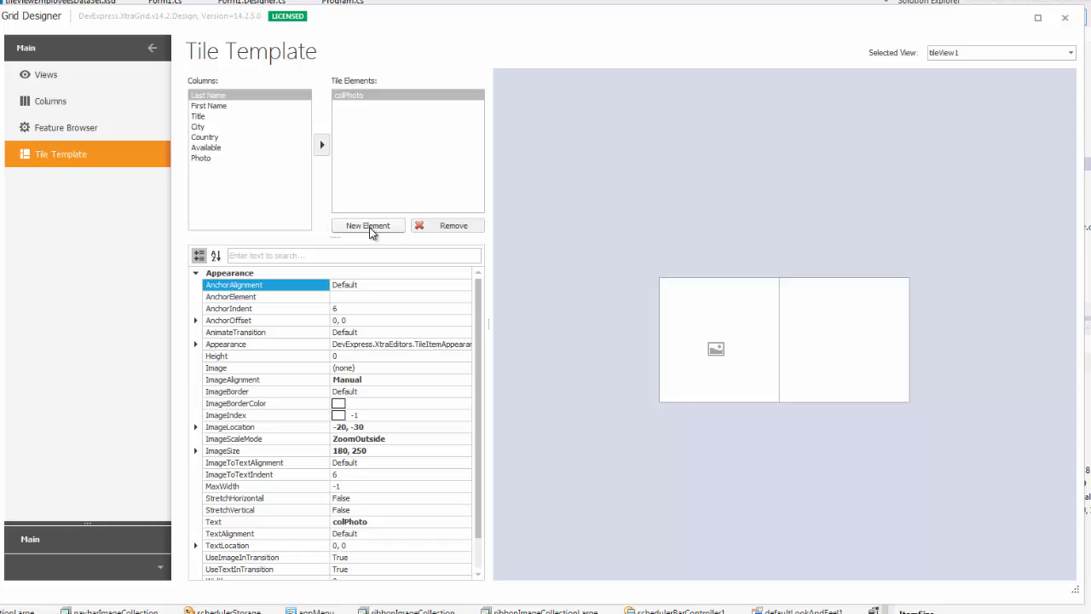
Step: Add a 'Title' text element, manually positioned at 180, 80, and view it running
click(368, 225)
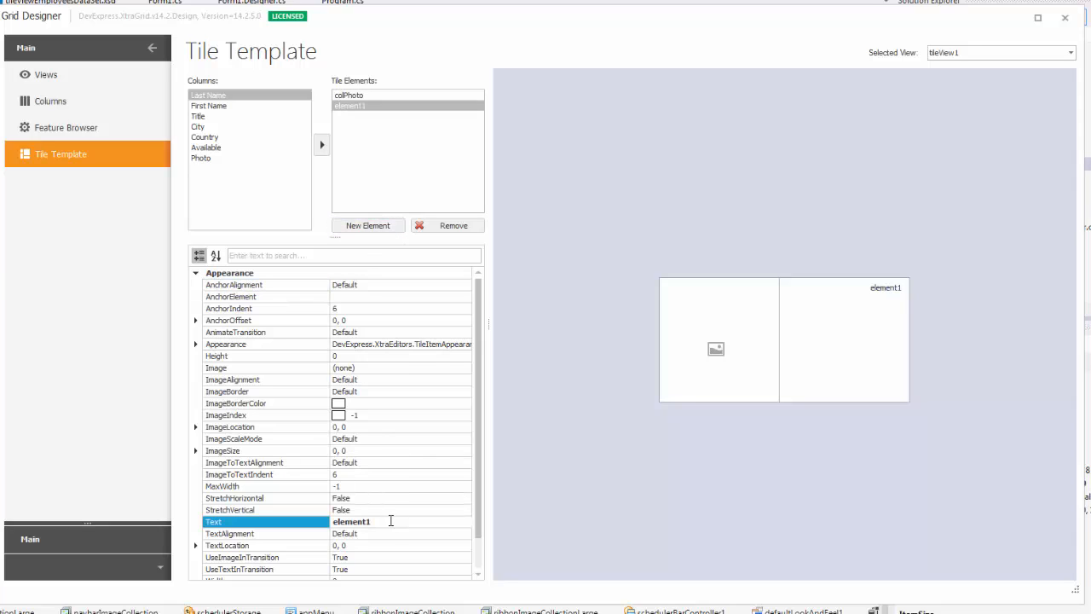
text(Title)
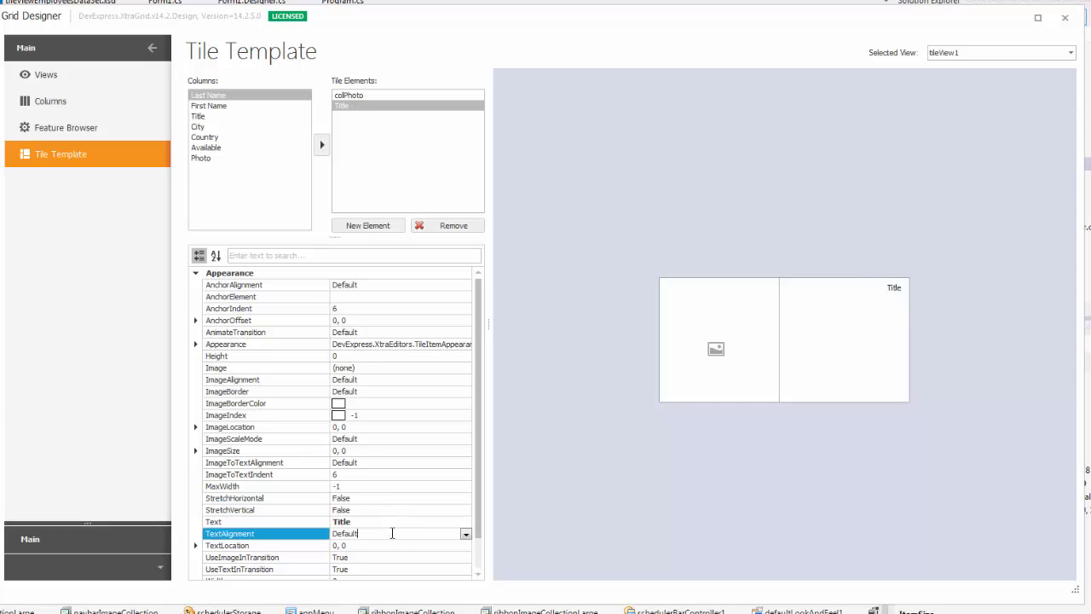
click(466, 533)
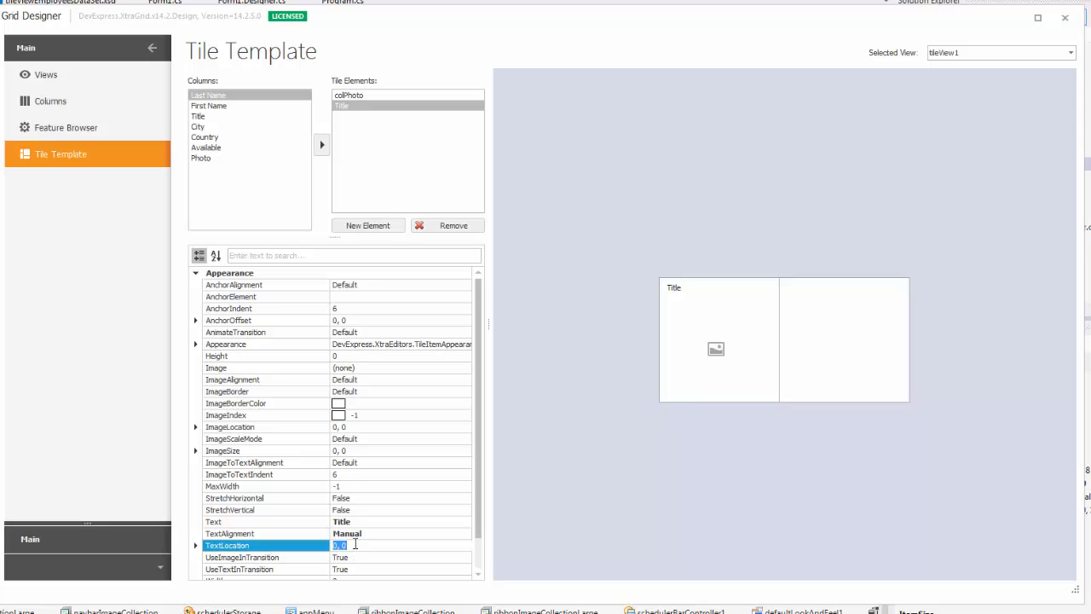
text(180, 80)
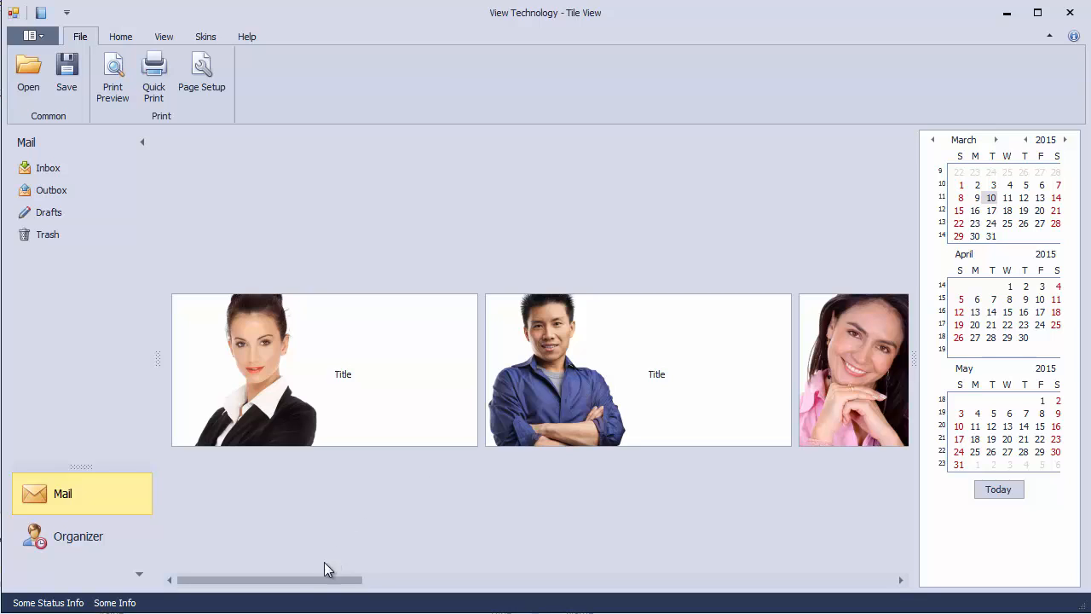
drag(268, 580, 542, 579)
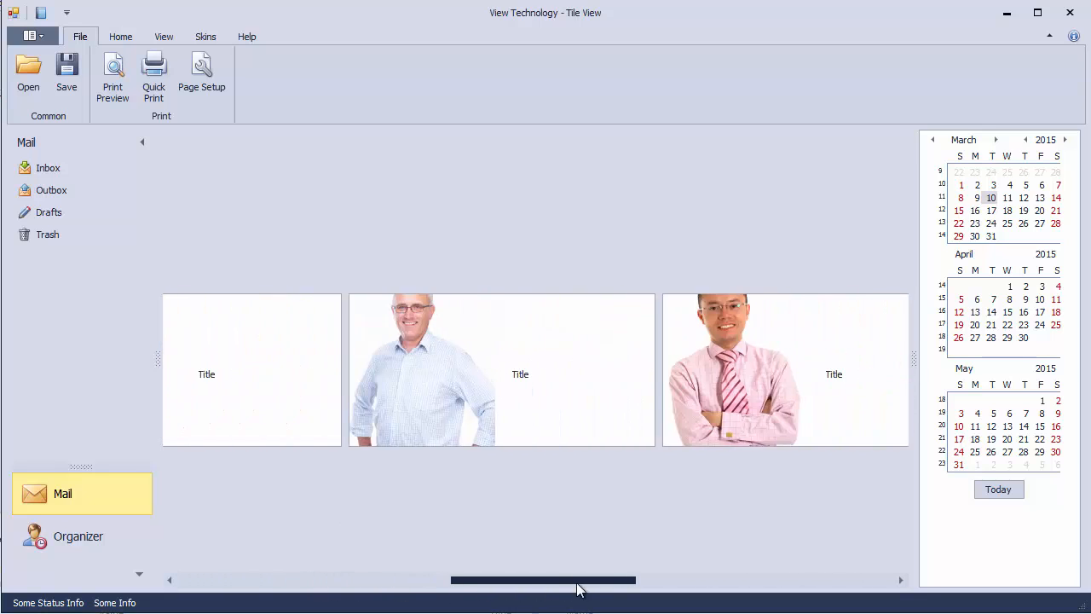